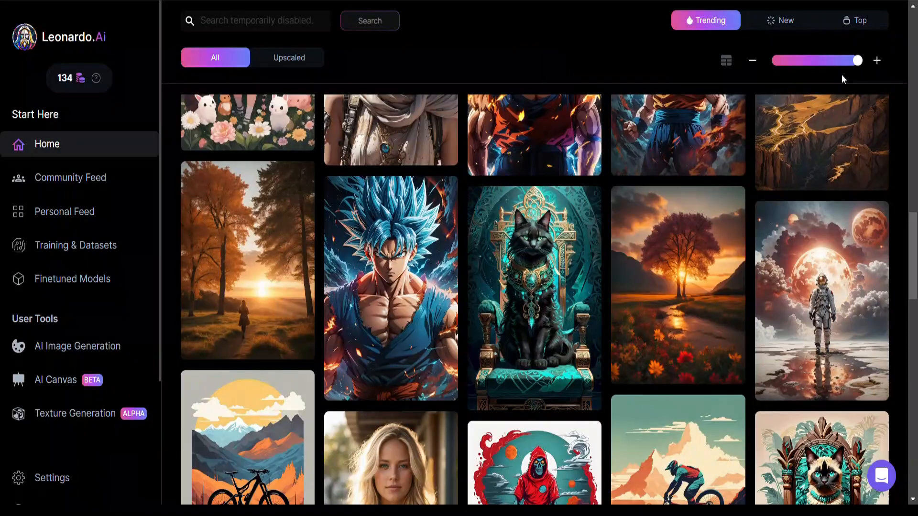
pyautogui.moveTo(761, 124)
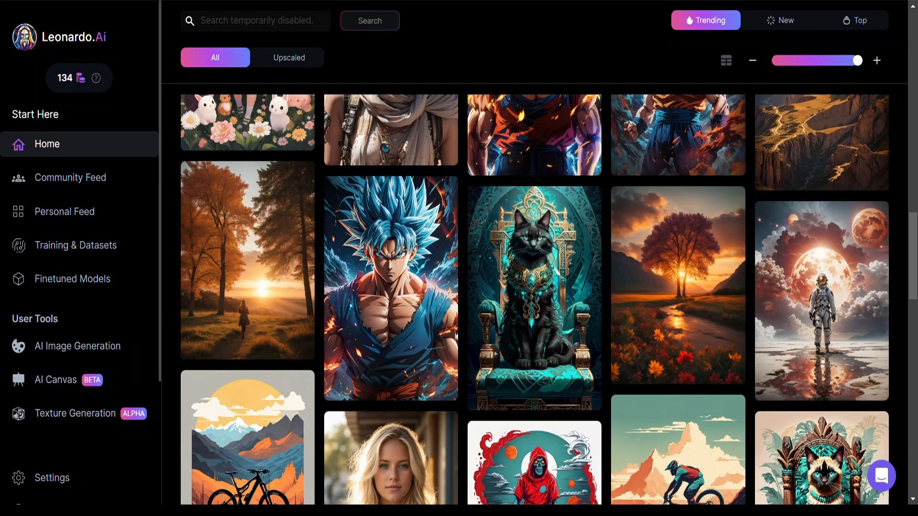
pyautogui.moveTo(478, 408)
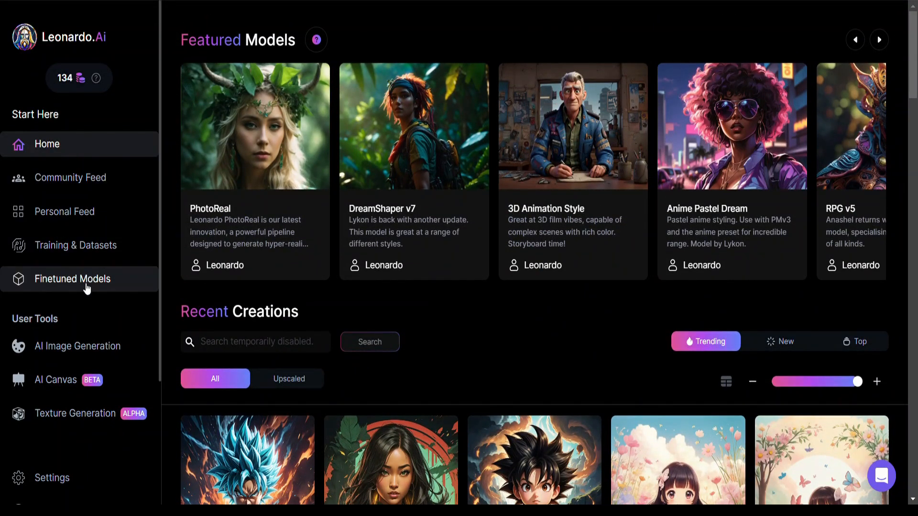
pyautogui.moveTo(77, 346)
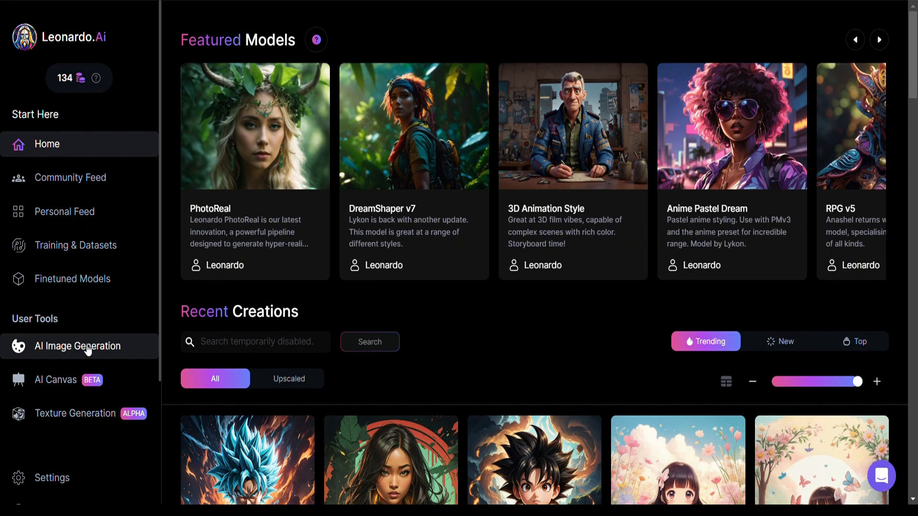
# - Submit the prompt "image of a cute chinese girl" in AI Image Generation and generate the images
pyautogui.click(77, 346)
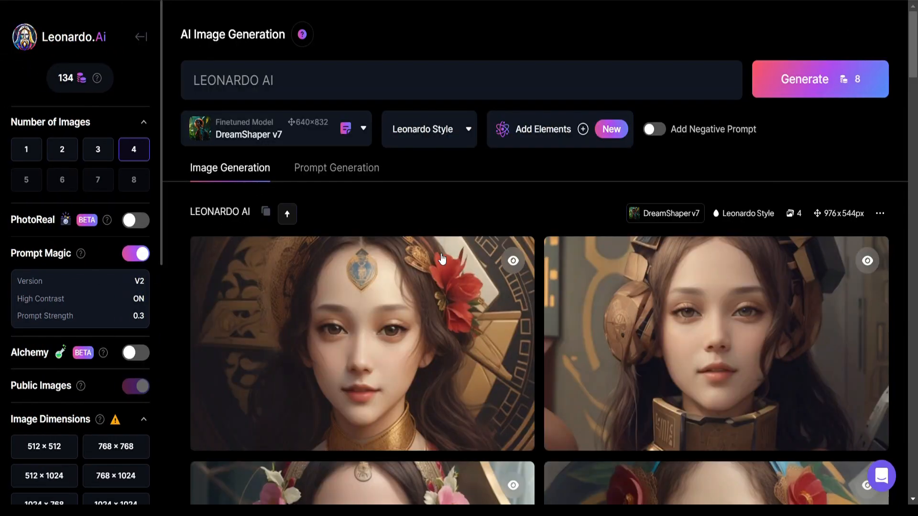
pyautogui.scroll(-3)
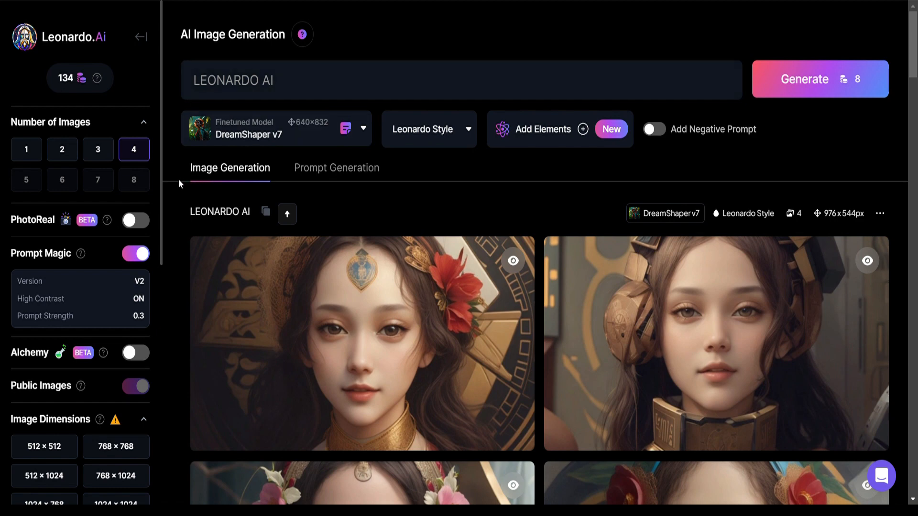
pyautogui.moveTo(834, 45)
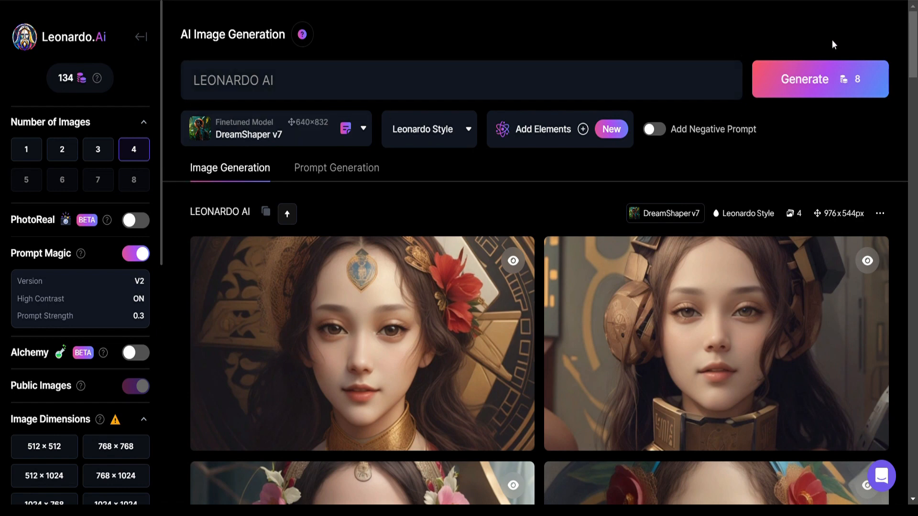
pyautogui.click(463, 80)
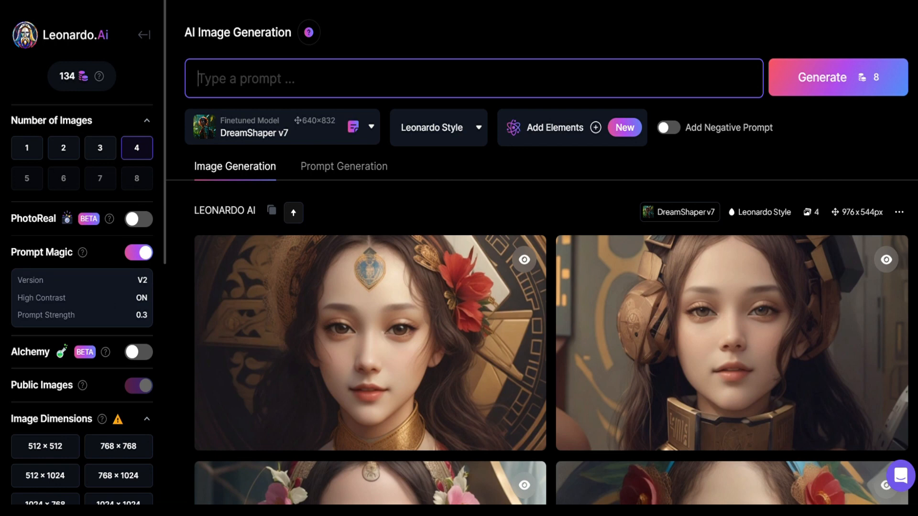
pyautogui.write('image of a c')
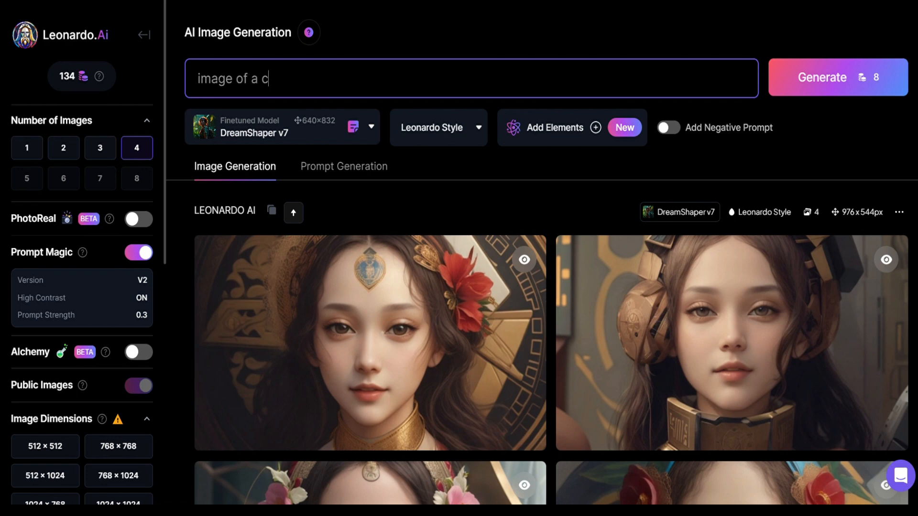
pyautogui.write('ute c')
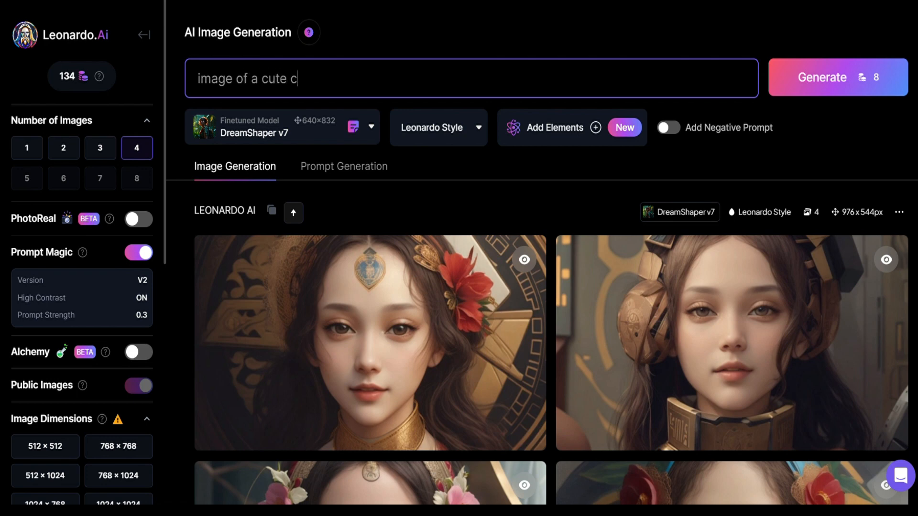
pyautogui.write('hinese girl')
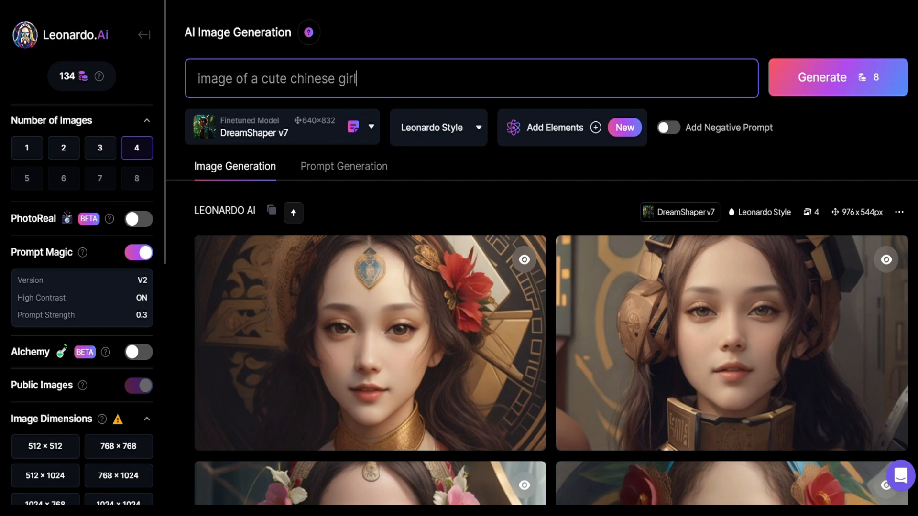
pyautogui.click(823, 76)
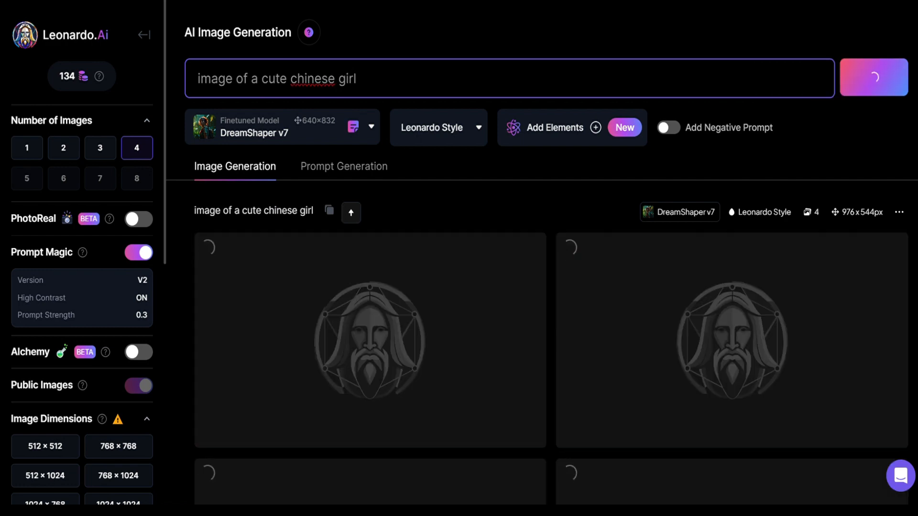
pyautogui.click(872, 78)
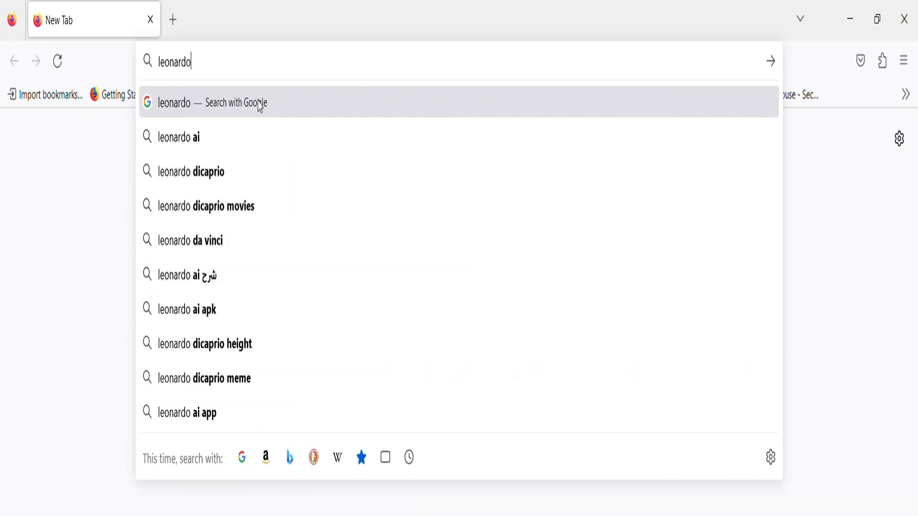
# - Search Google for "leonardo ai" and open the official Leonardo.ai result
pyautogui.click(180, 137)
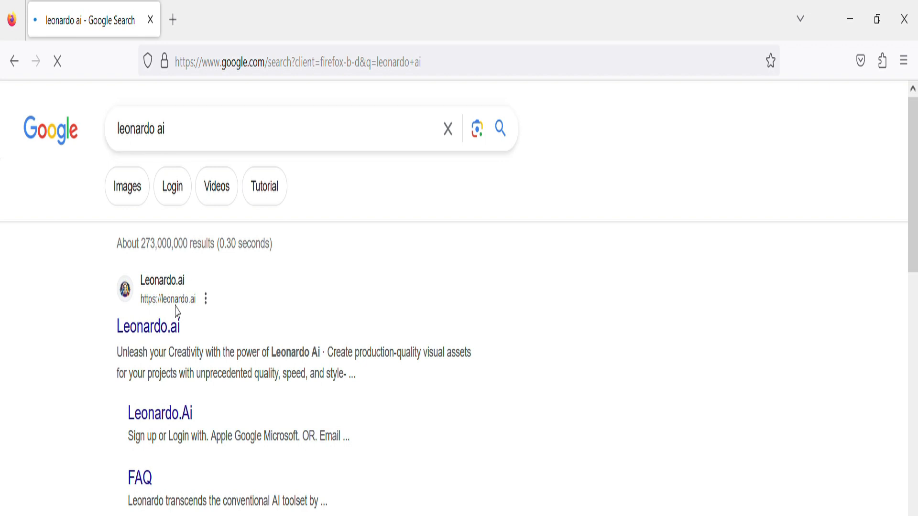
pyautogui.moveTo(169, 339)
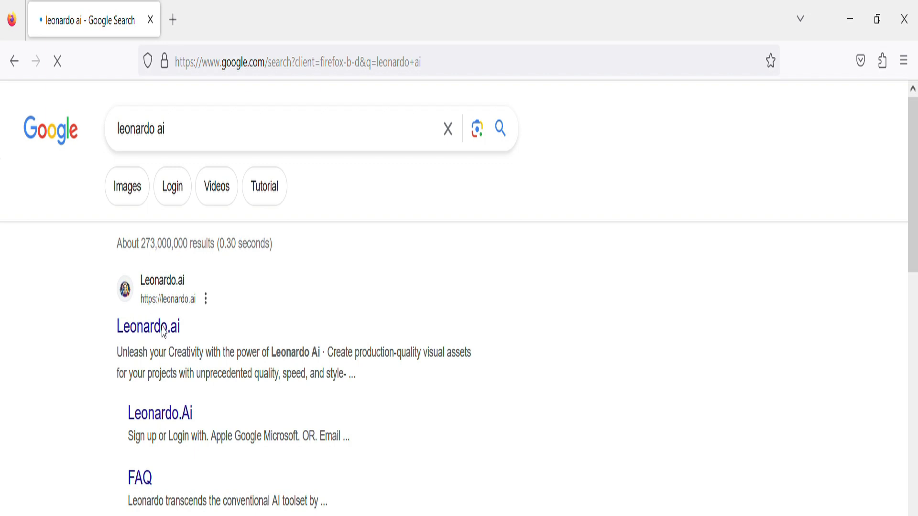
pyautogui.click(149, 327)
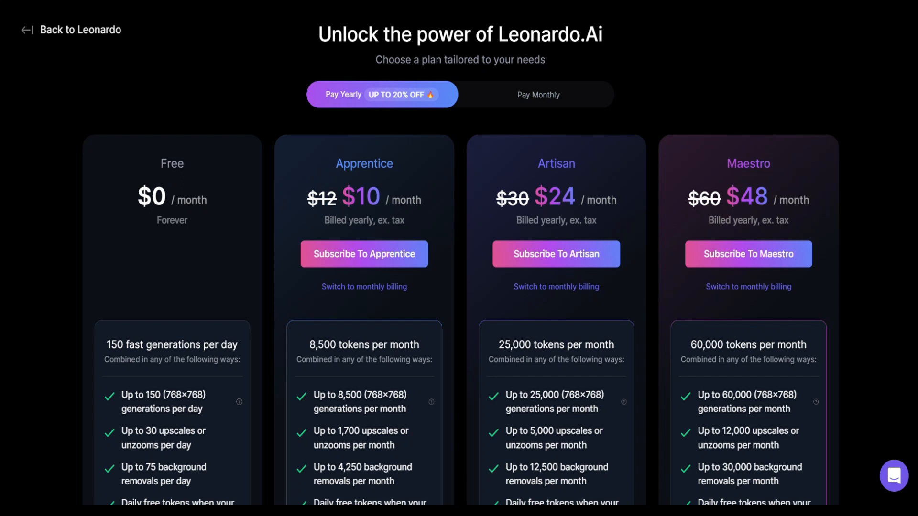
# - Scroll through the Free, Apprentice, Artisan and Maestro plan prices and features
pyautogui.scroll(-3)
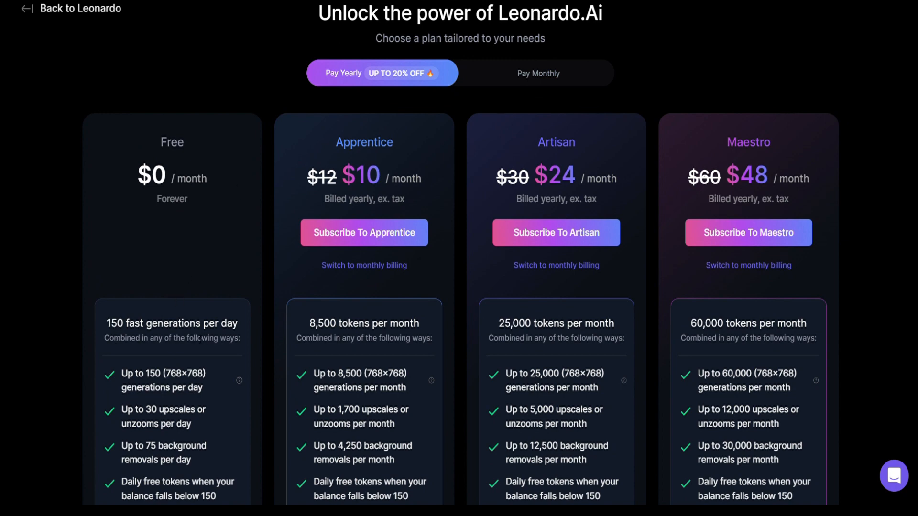
pyautogui.moveTo(288, 212)
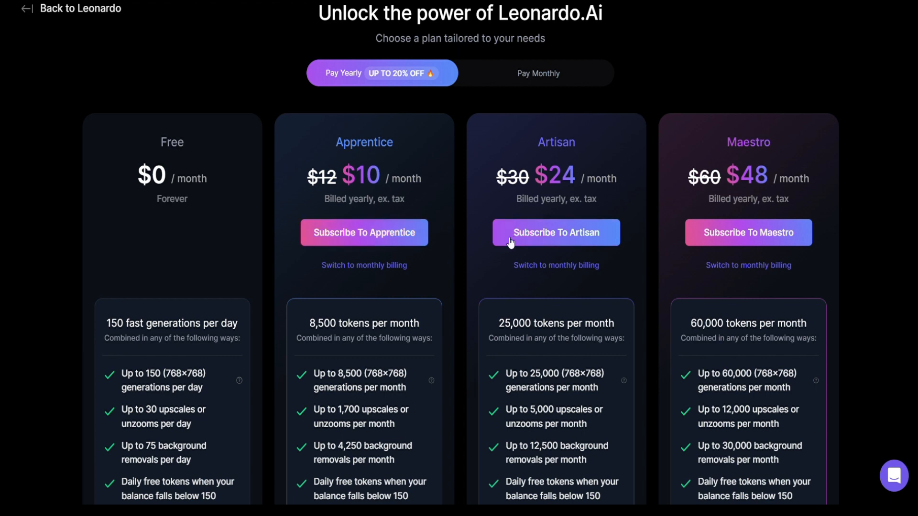
pyautogui.moveTo(747, 233)
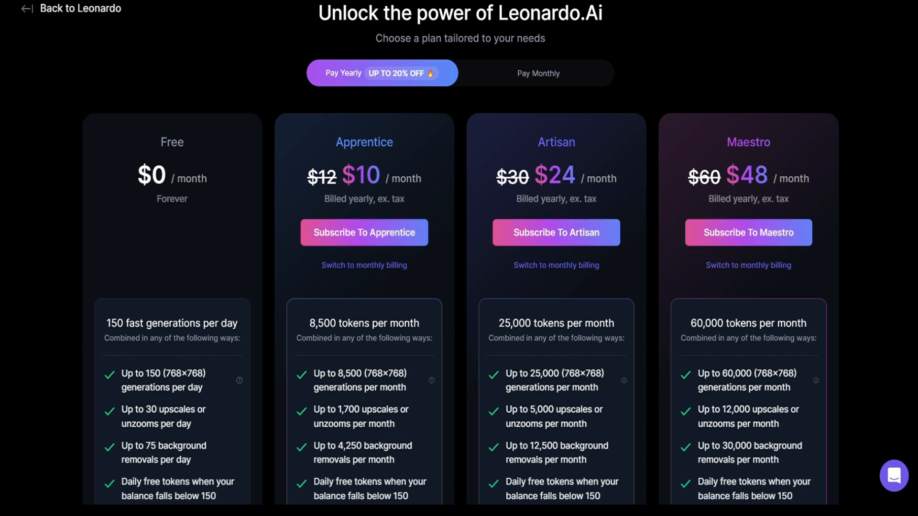
pyautogui.scroll(-3)
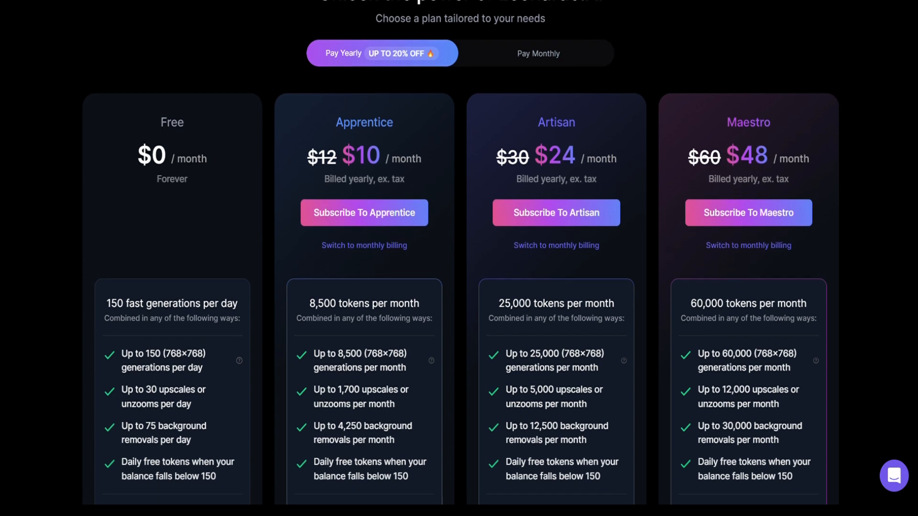
pyautogui.scroll(-3)
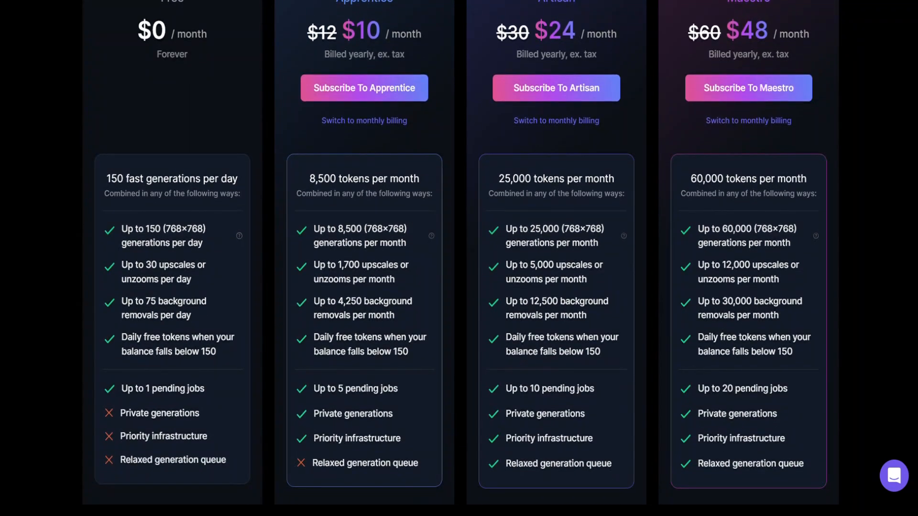
pyautogui.scroll(-3)
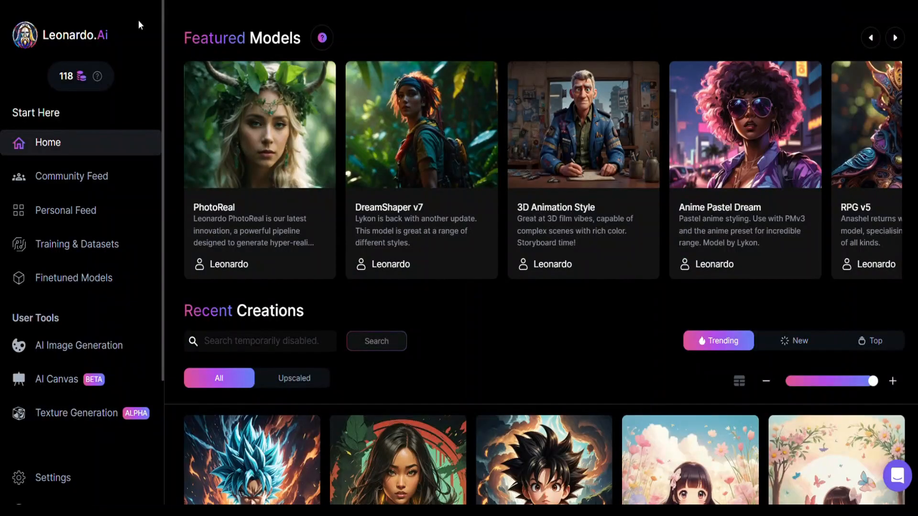
pyautogui.moveTo(252, 493)
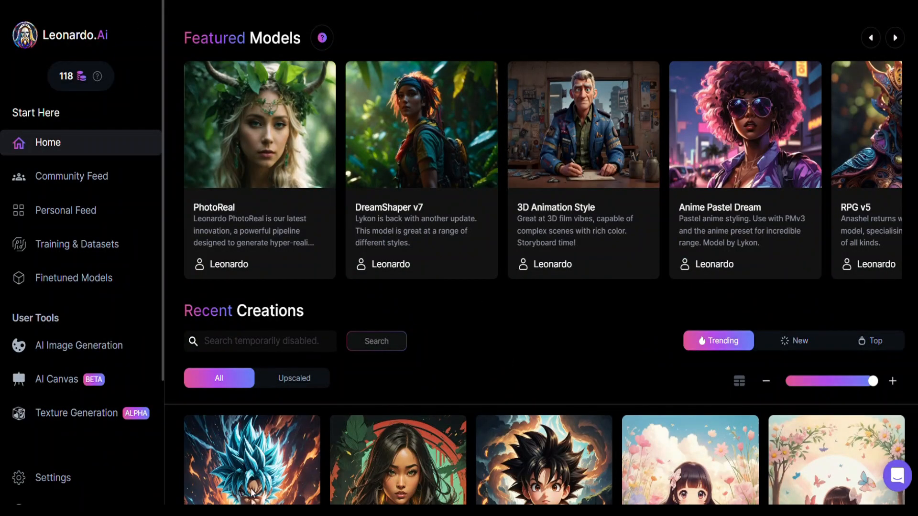
pyautogui.moveTo(336, 379)
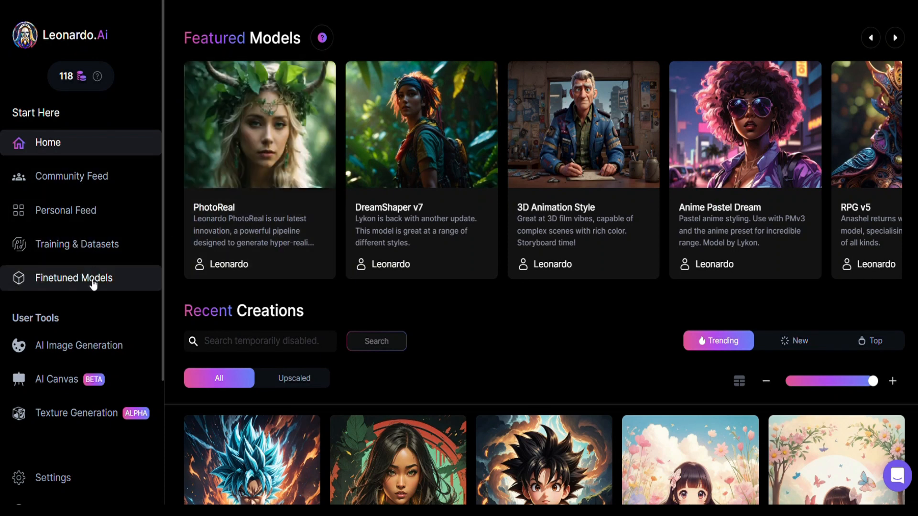
pyautogui.moveTo(79, 346)
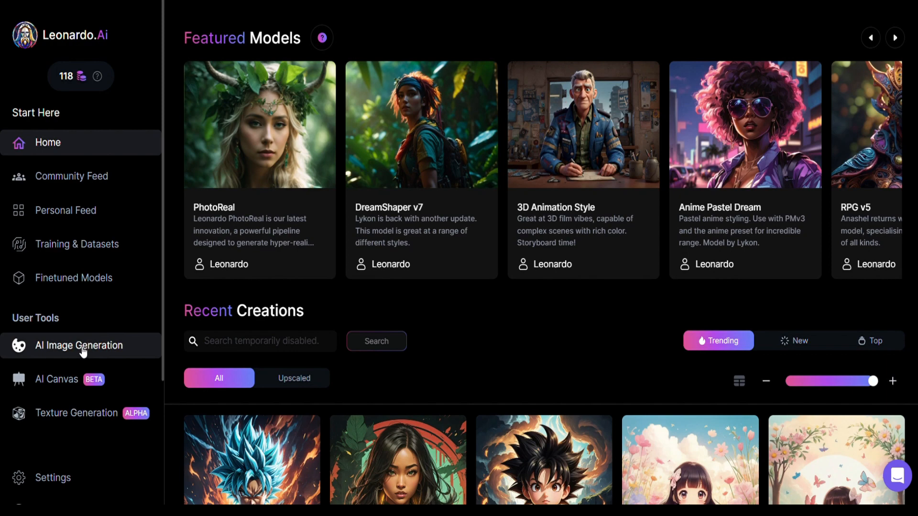
# - Generate images from the prompt "African women with fruits on head.water color"
pyautogui.click(79, 345)
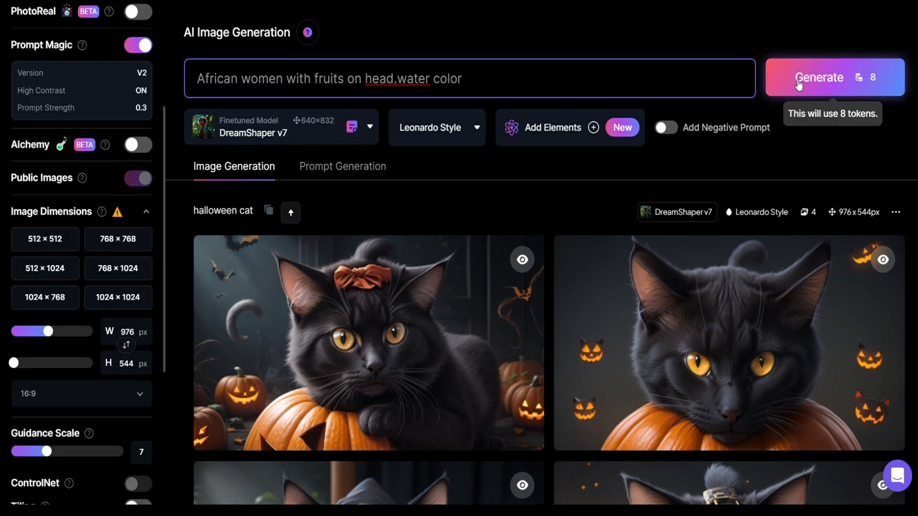
pyautogui.click(818, 77)
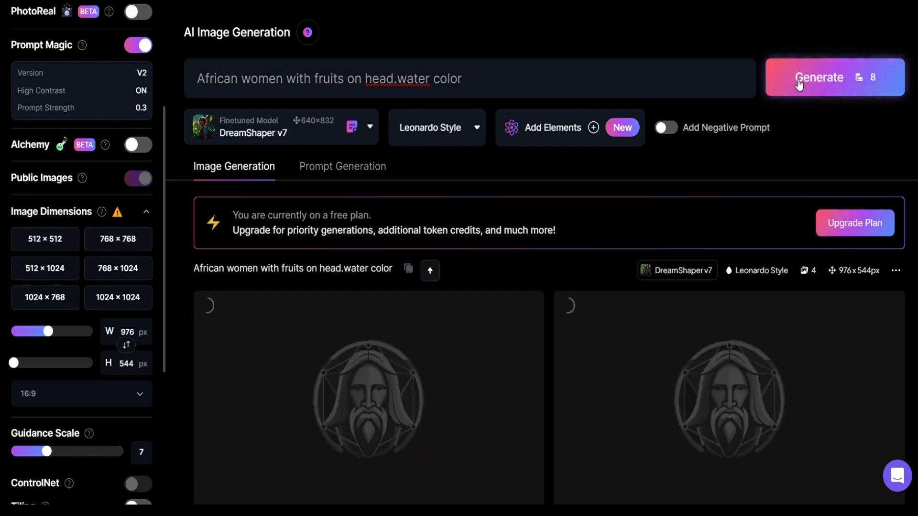
pyautogui.click(819, 78)
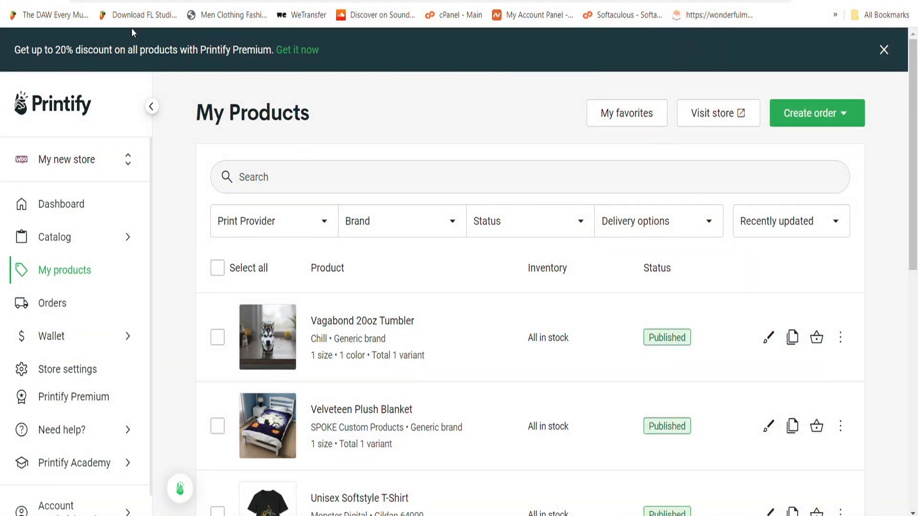
pyautogui.moveTo(85, 108)
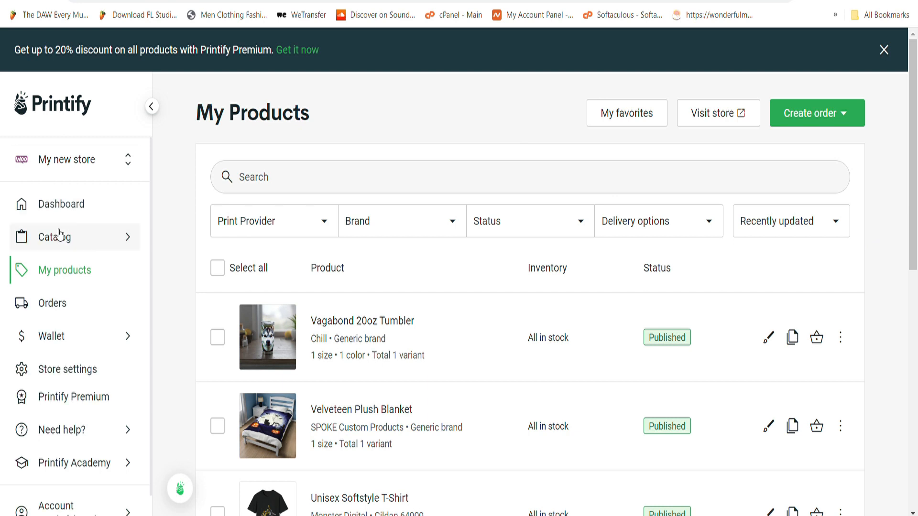
# - Show the T-shirts category under Women's Clothing in the Printify catalog
pyautogui.click(54, 236)
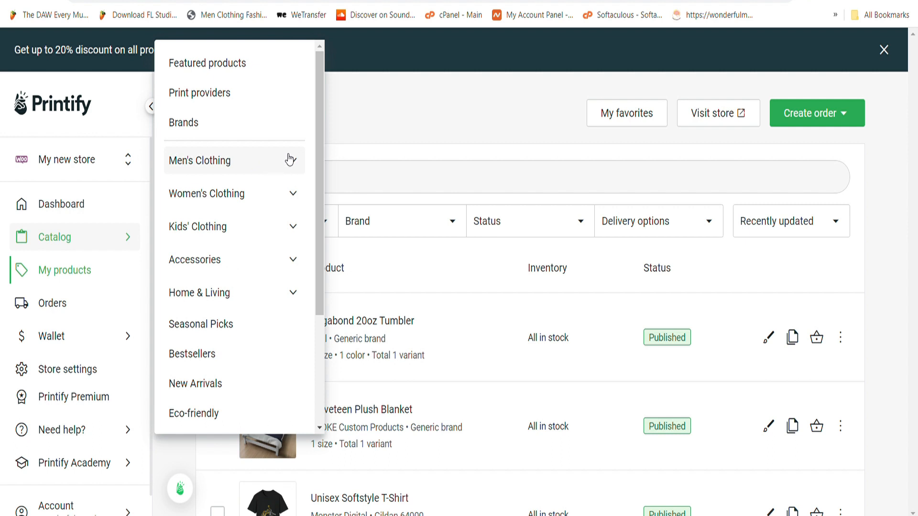
pyautogui.moveTo(259, 324)
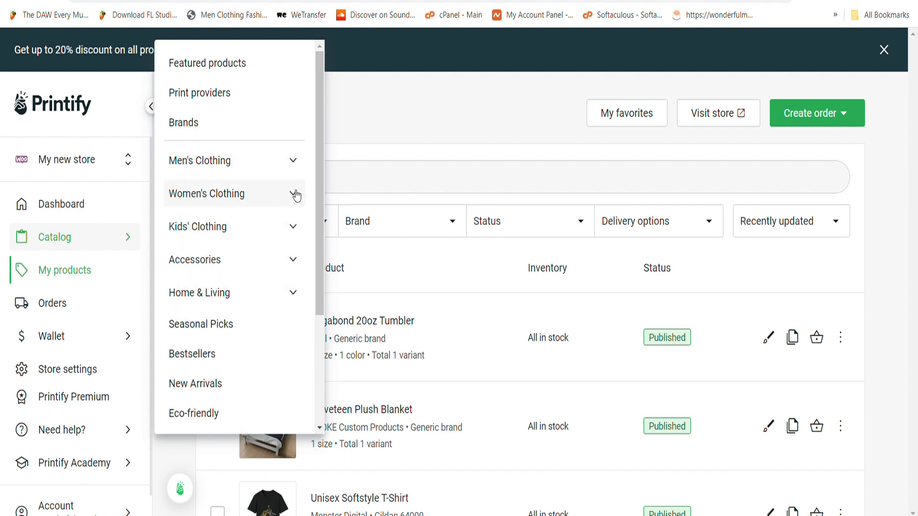
pyautogui.click(207, 195)
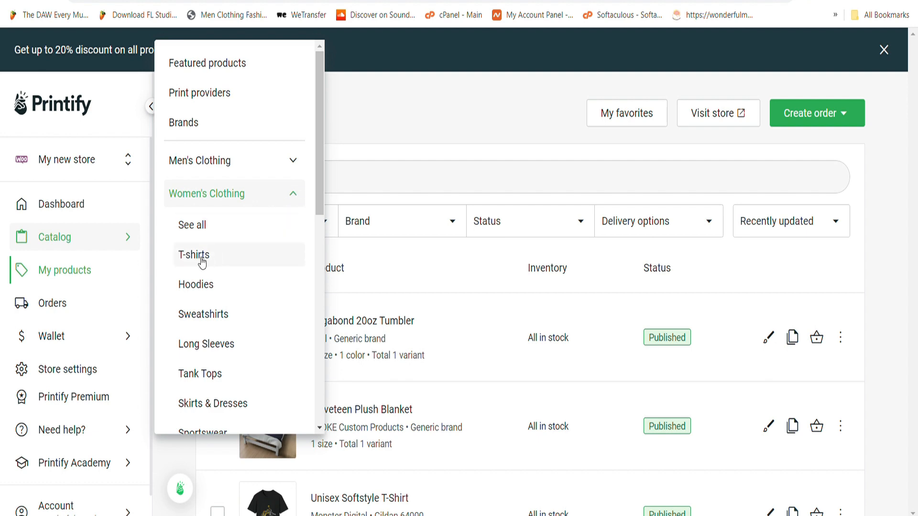
pyautogui.click(193, 254)
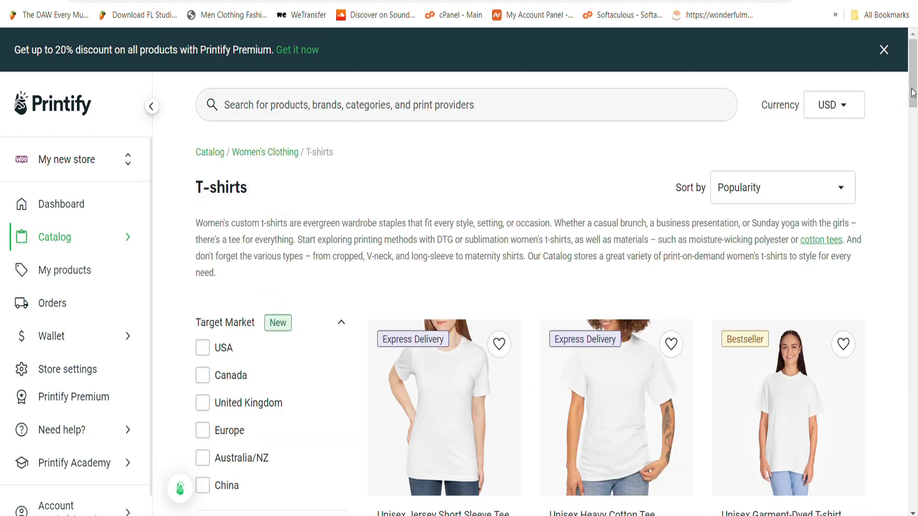
# - Filter the women's T-shirts catalog to the USA target market
pyautogui.scroll(-3)
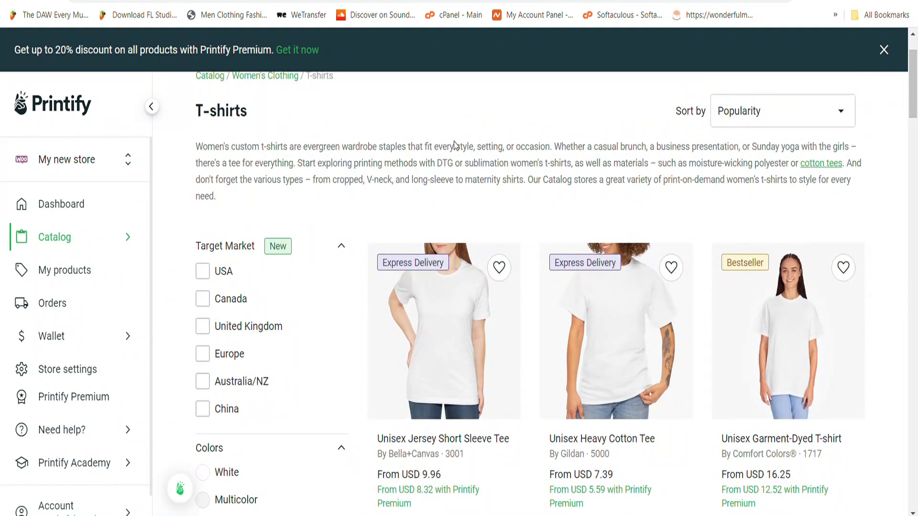
pyautogui.click(203, 270)
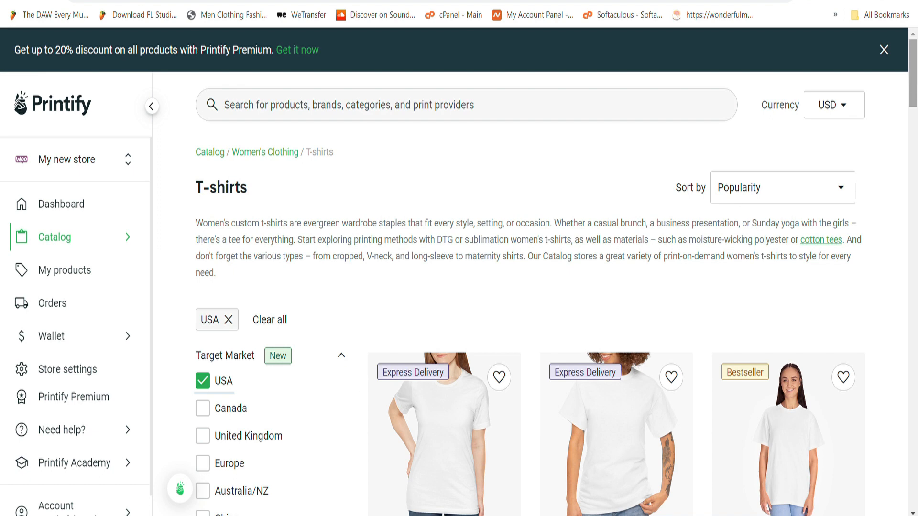
pyautogui.scroll(-3)
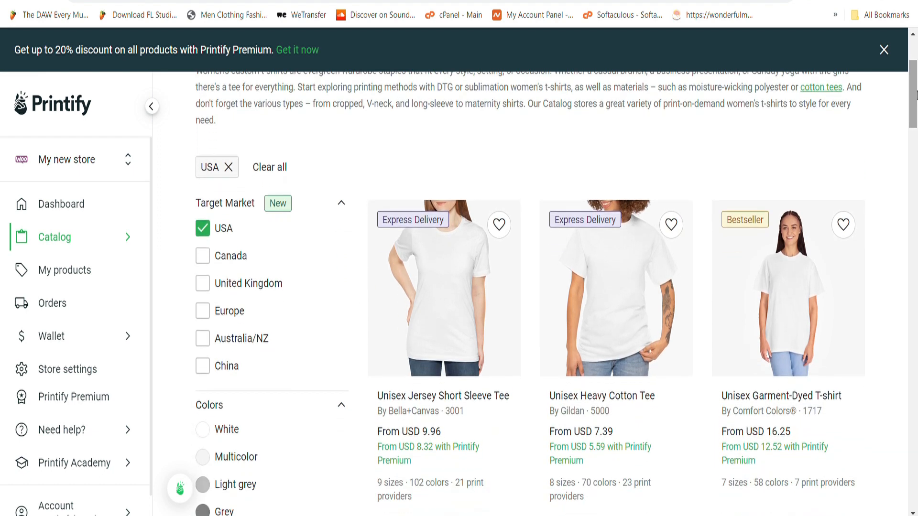